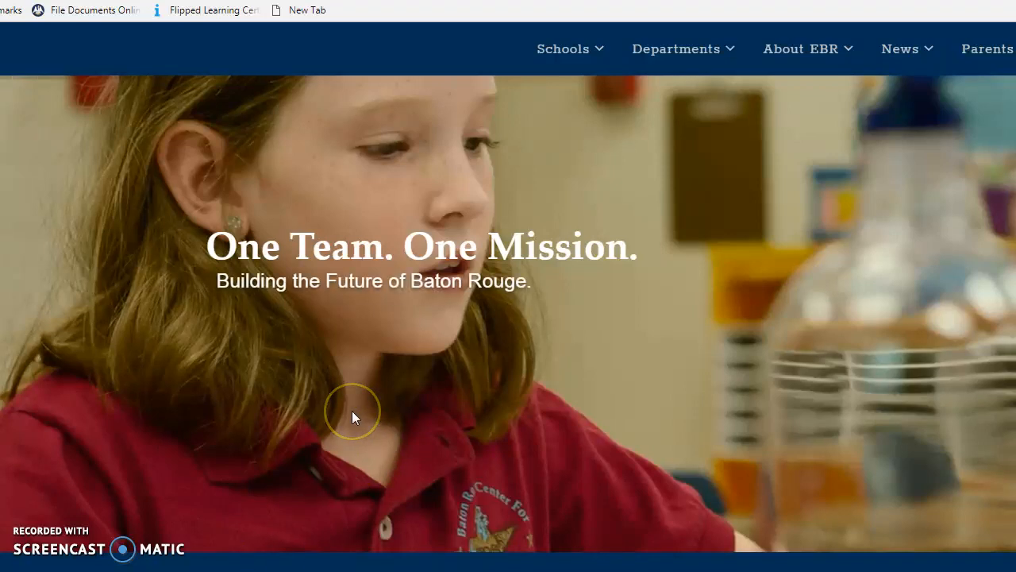
pyautogui.moveTo(353, 418)
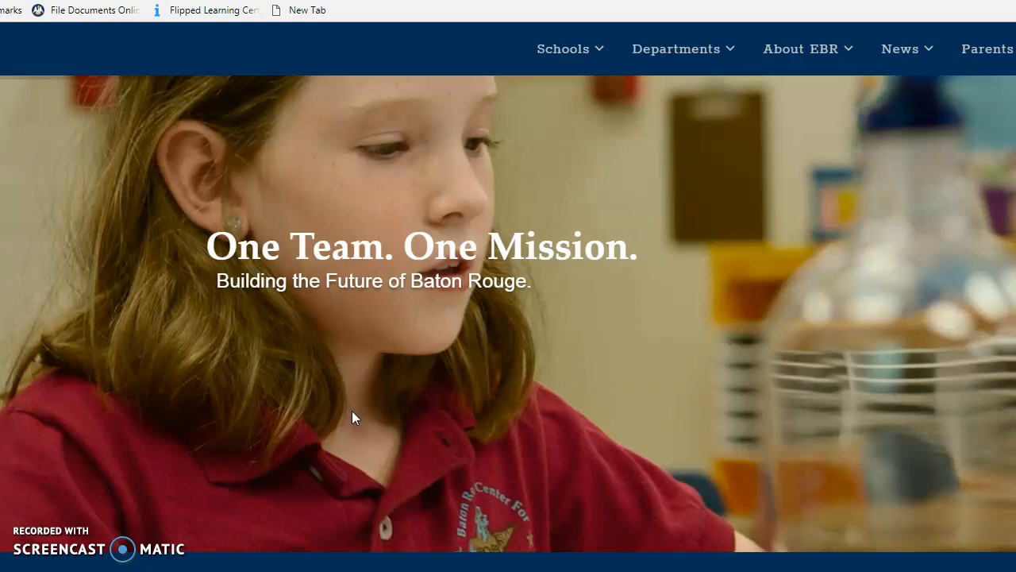
pyautogui.moveTo(108, 63)
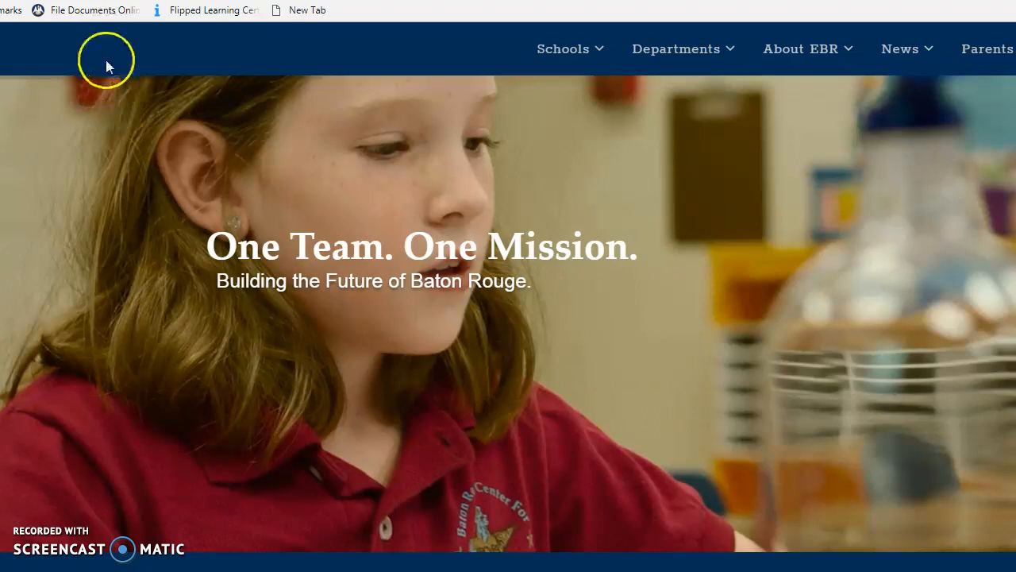
pyautogui.moveTo(698, 83)
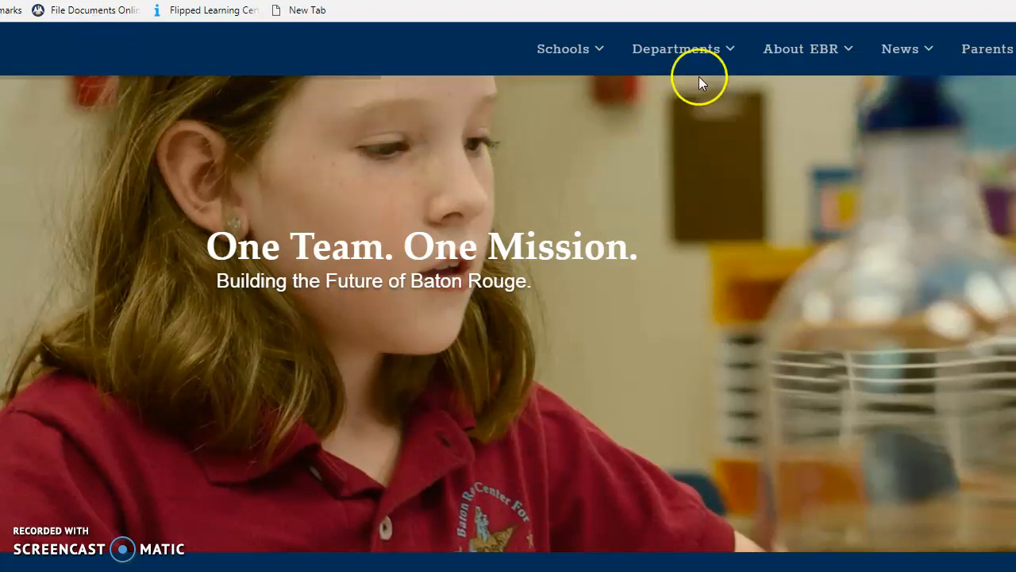
# - Open the Technology department site from the district Departments menu
pyautogui.click(675, 48)
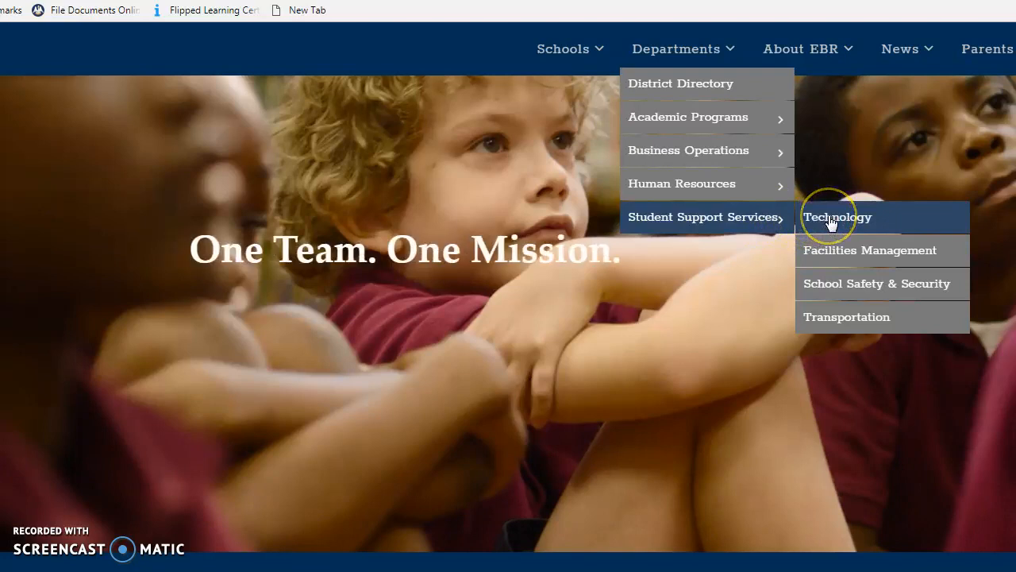
pyautogui.click(836, 217)
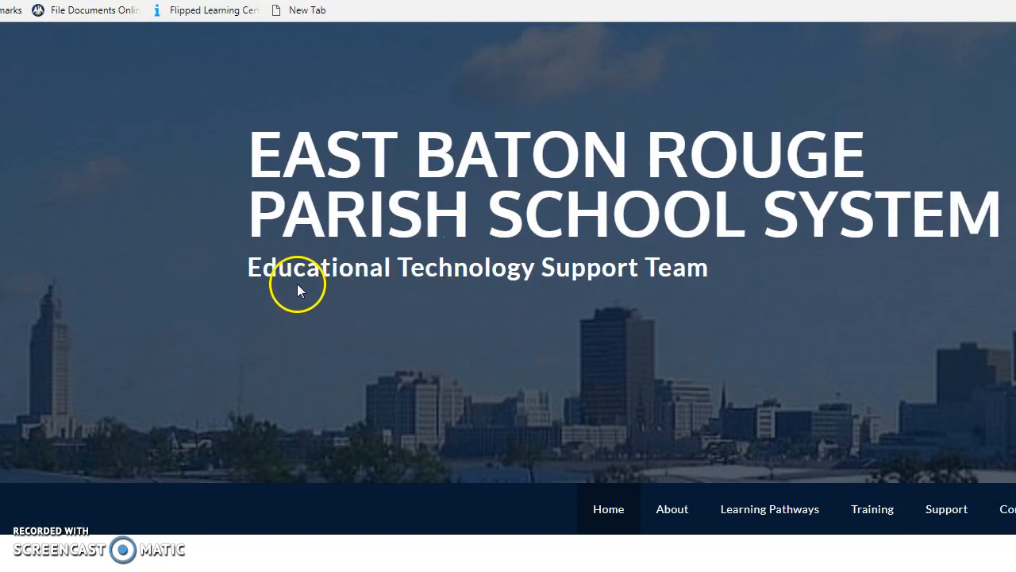
pyautogui.moveTo(508, 308)
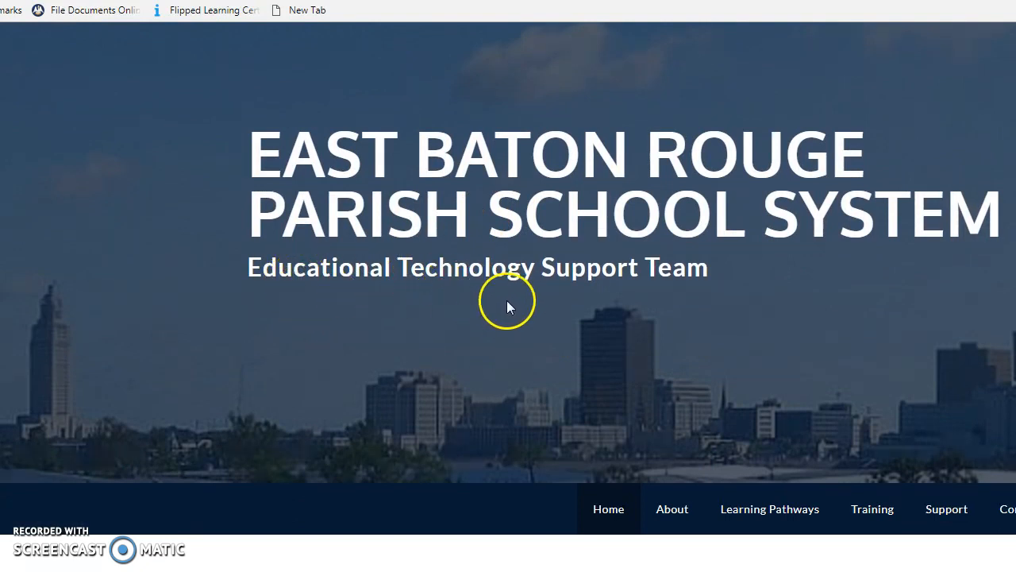
# - Go to the EBRPSS EdTech Q&A Forum Best Practices page under Support
pyautogui.scroll(-3)
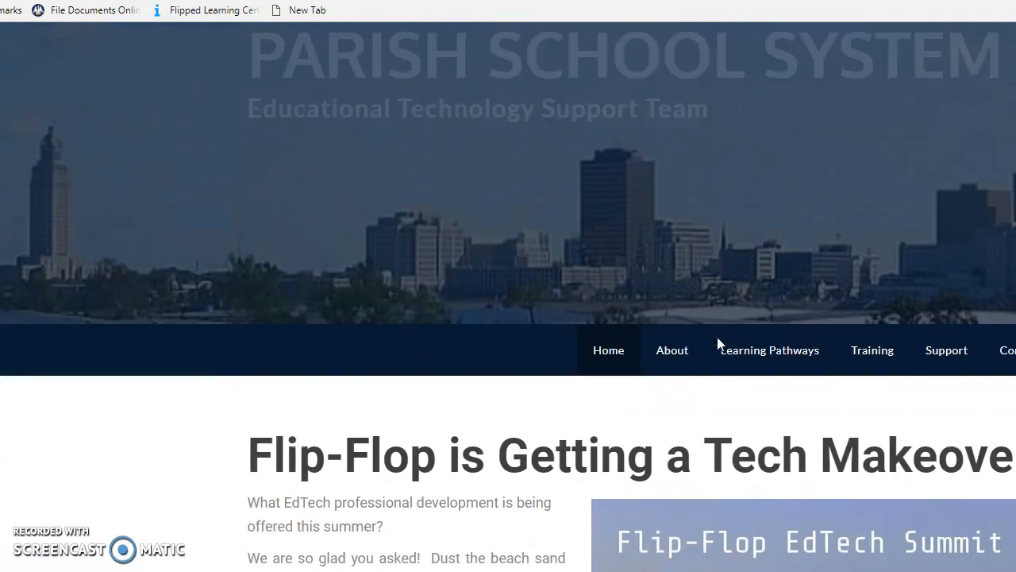
pyautogui.click(947, 349)
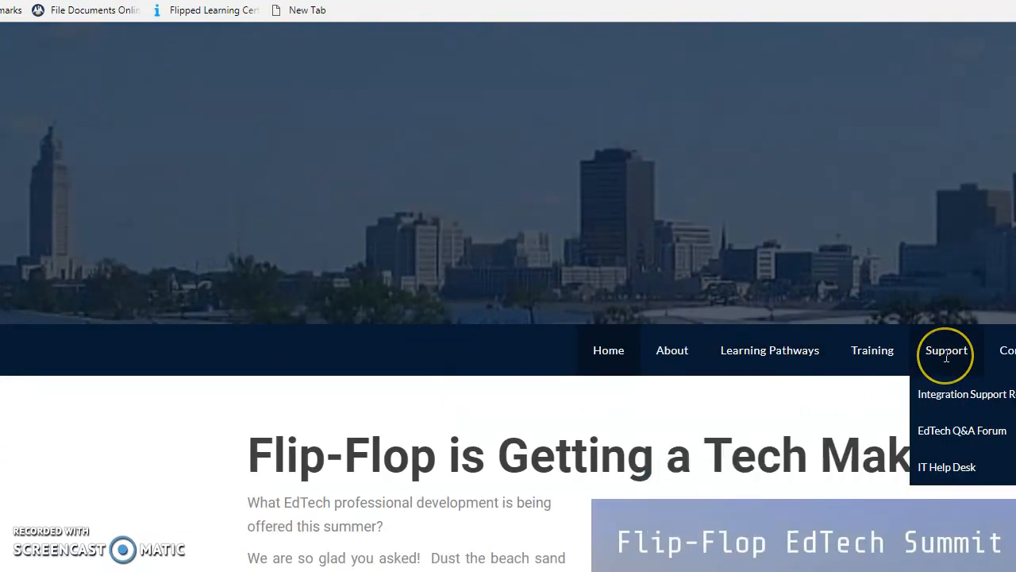
pyautogui.moveTo(937, 435)
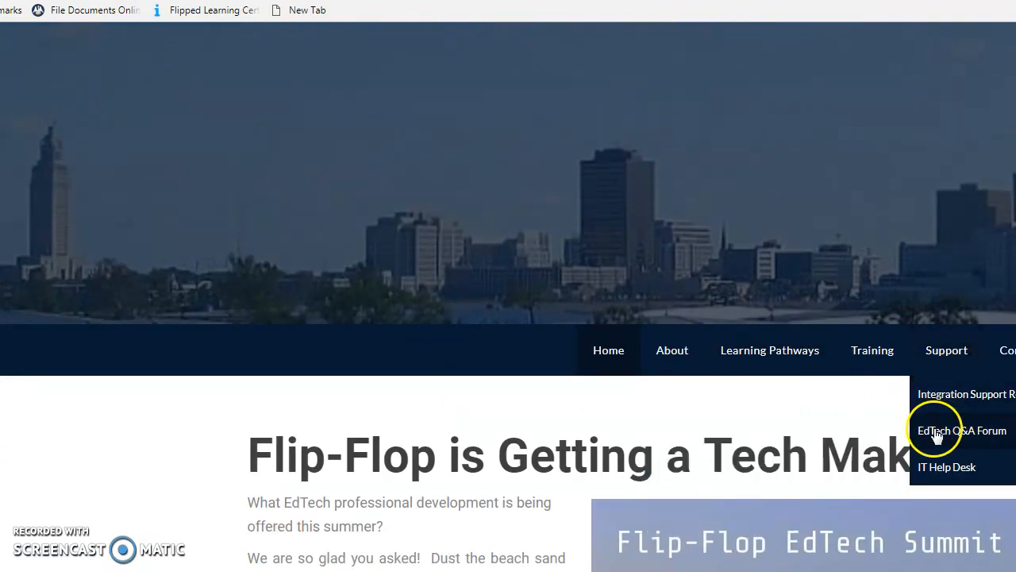
pyautogui.moveTo(960, 441)
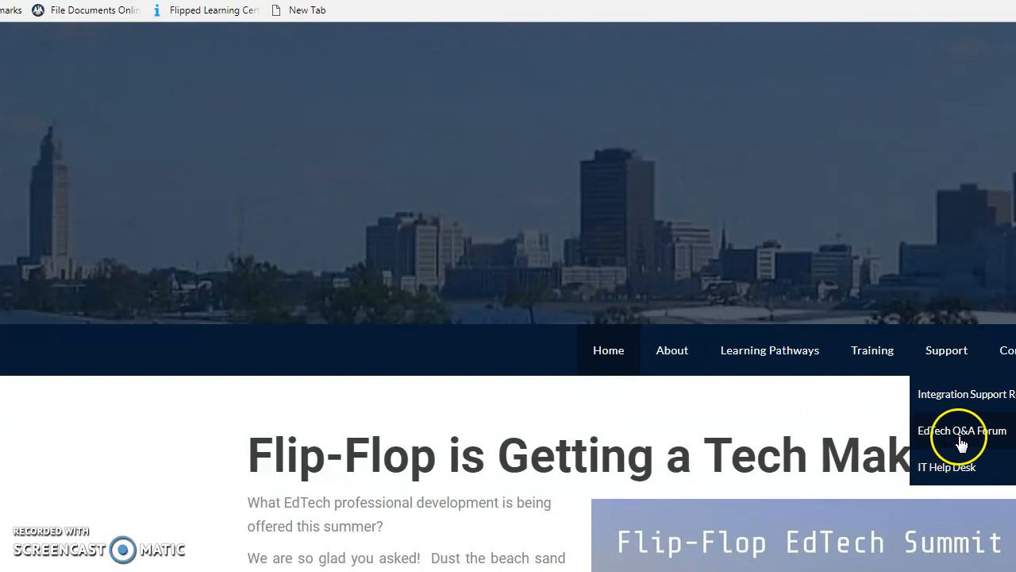
pyautogui.moveTo(956, 437)
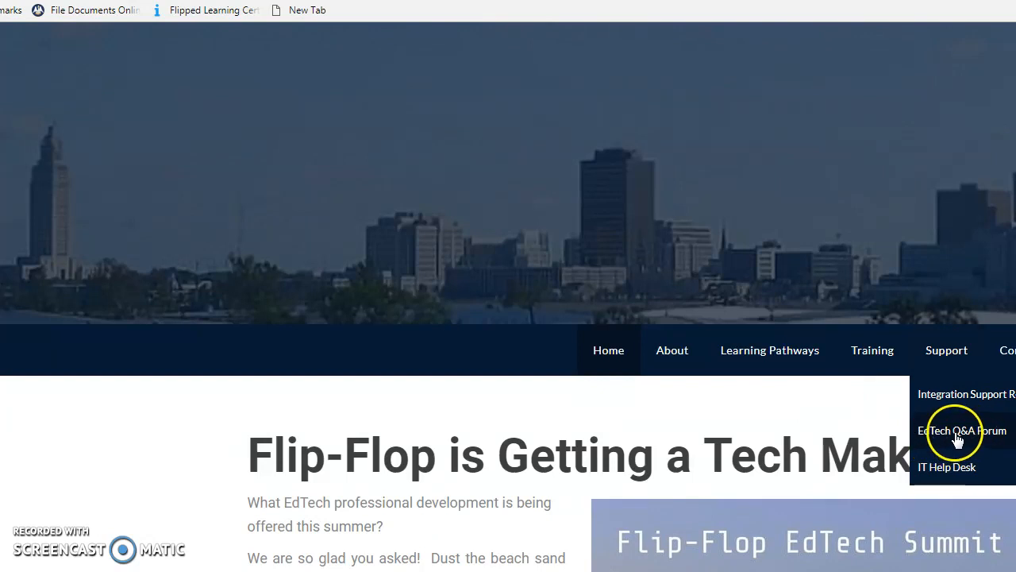
pyautogui.click(962, 430)
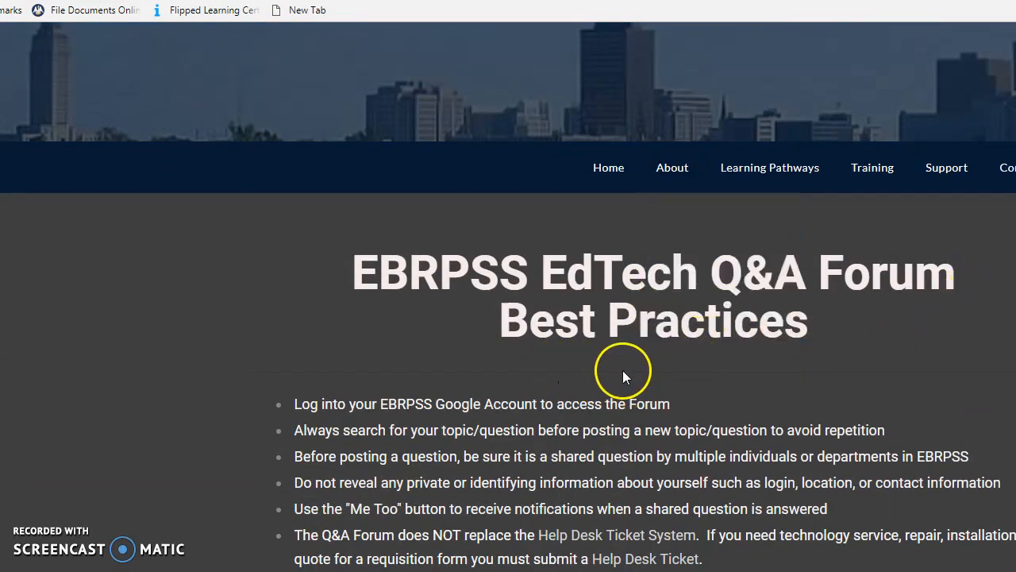
pyautogui.moveTo(325, 320)
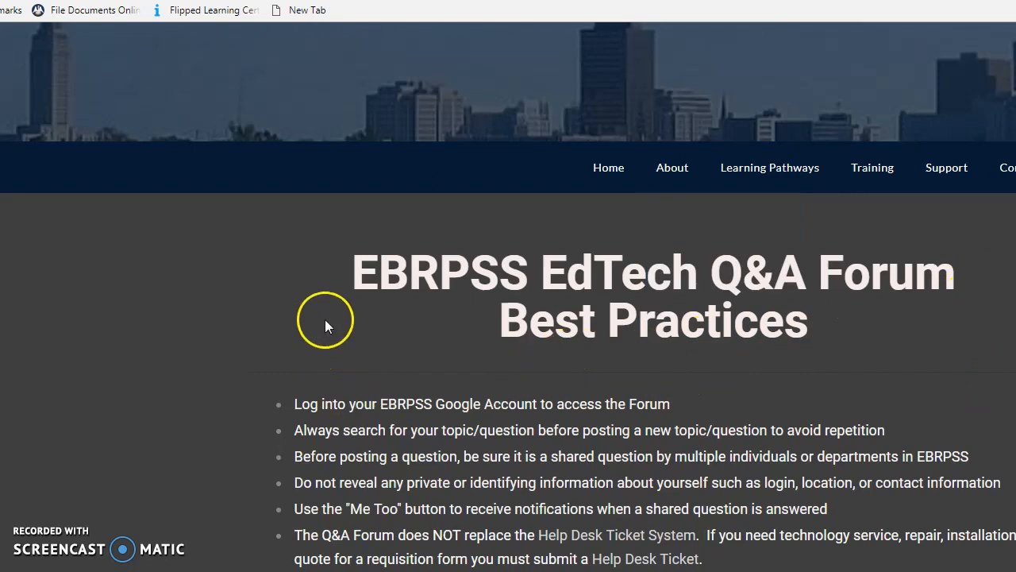
# - Scroll down to the embedded EBRPSSedtechForum with its Canvas and Chromebooks categories
pyautogui.scroll(-3)
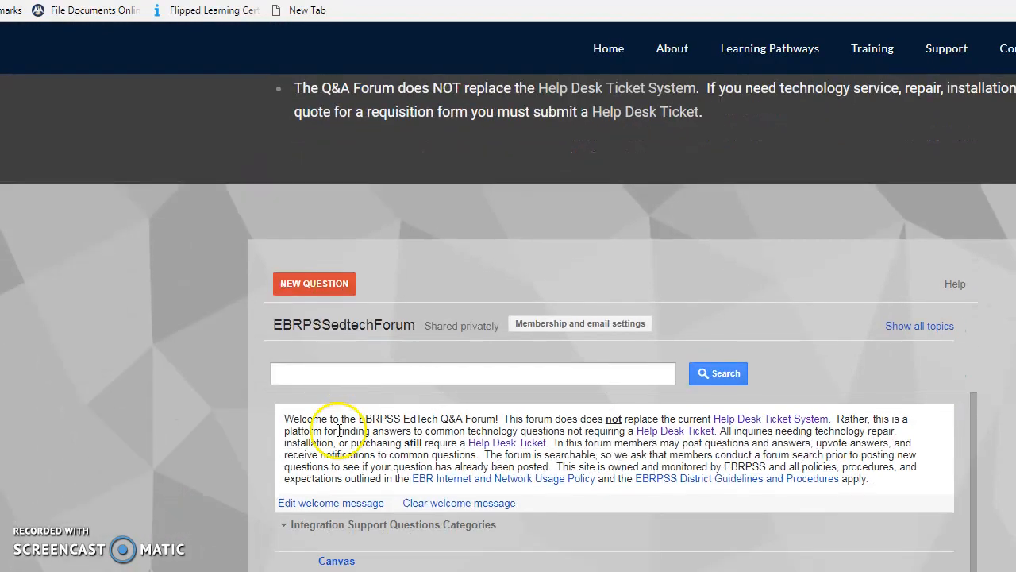
pyautogui.scroll(-3)
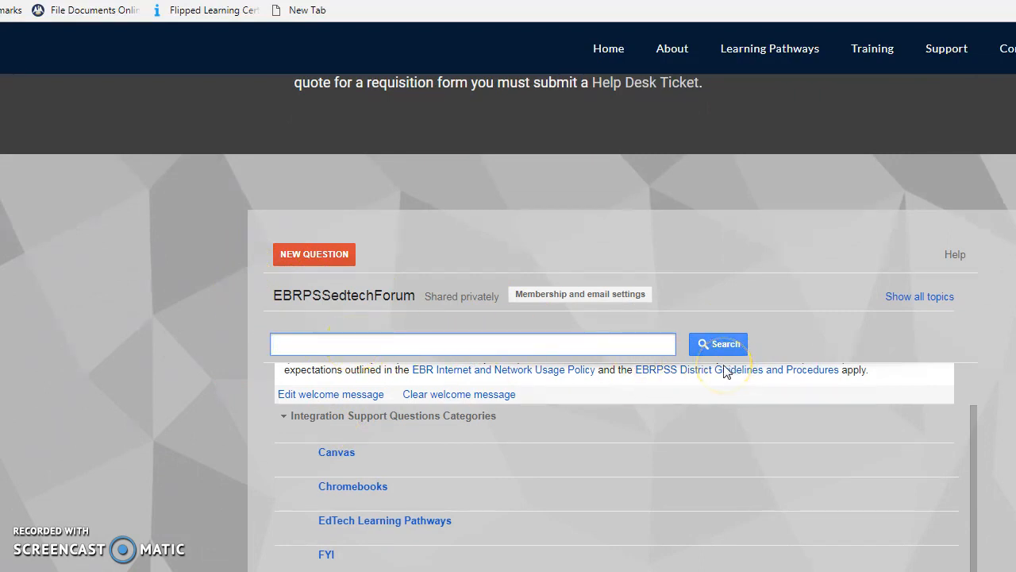
pyautogui.moveTo(314, 254)
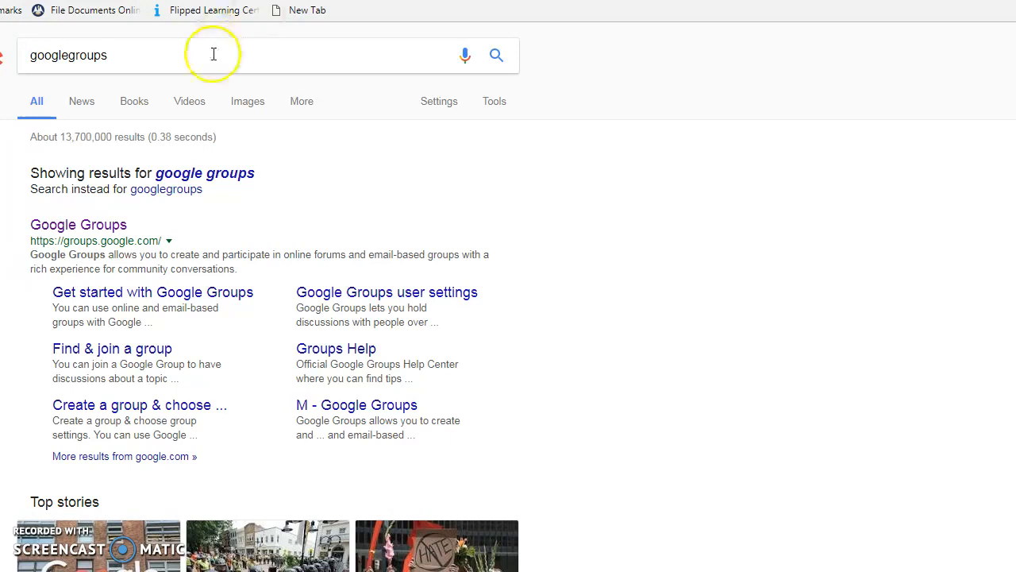
pyautogui.moveTo(254, 183)
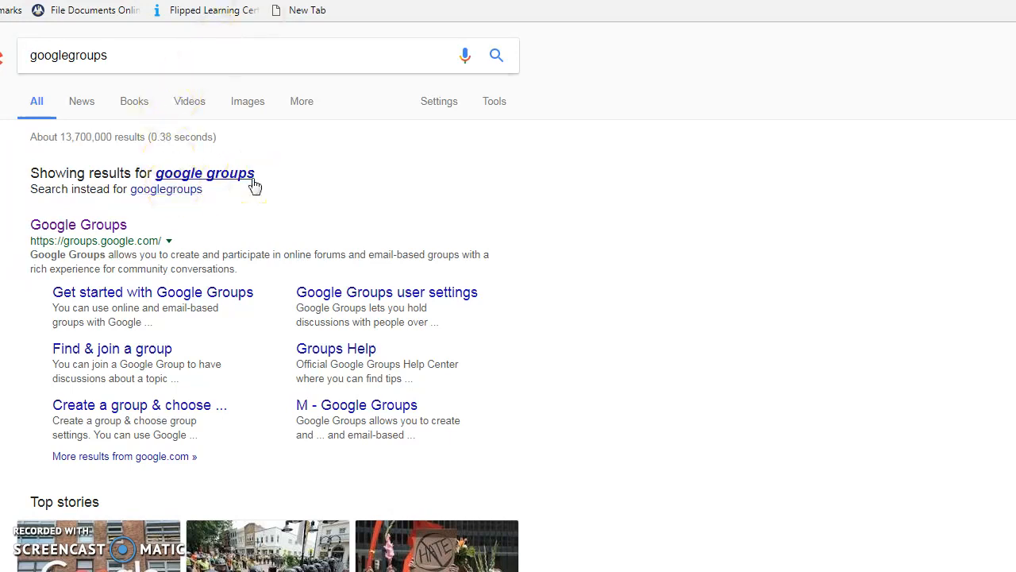
pyautogui.moveTo(78, 225)
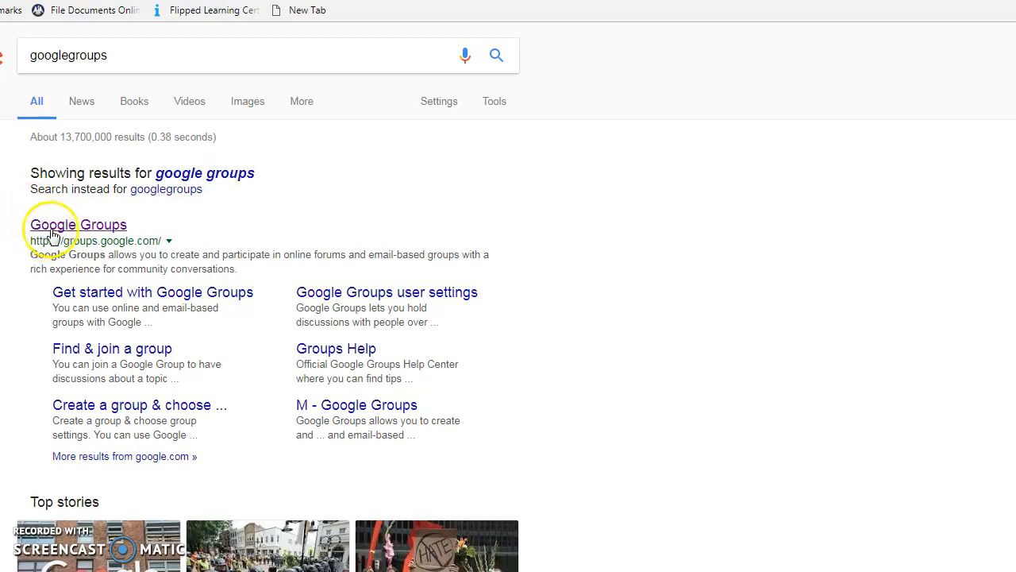
# - Follow the Google Groups search result to the Google Groups home page
pyautogui.click(78, 225)
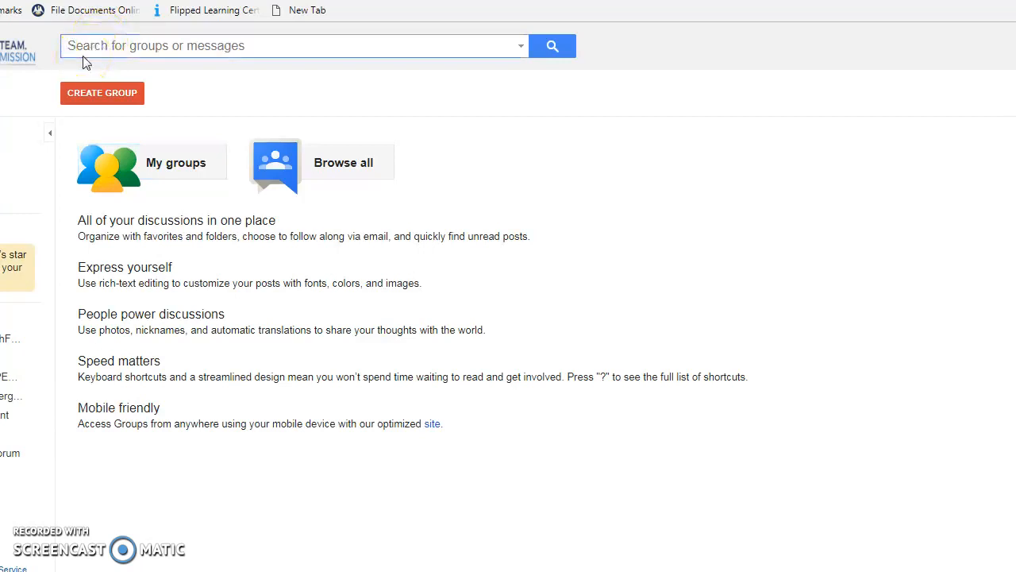
# - Search Google Groups for 'ebrpssedtechforum' and open the EBRPSSedtechForum result
pyautogui.write('eb')
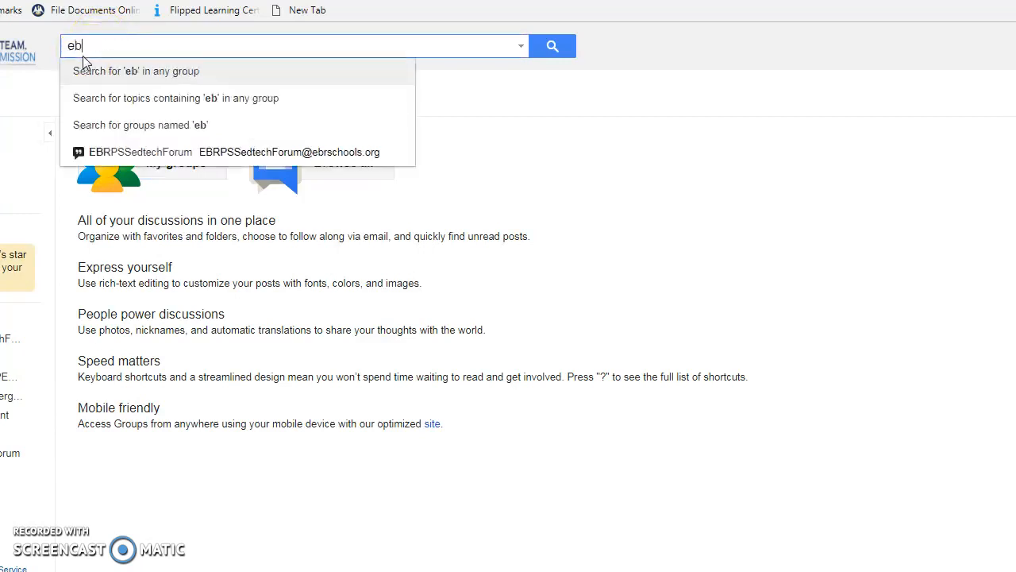
pyautogui.write('rpss')
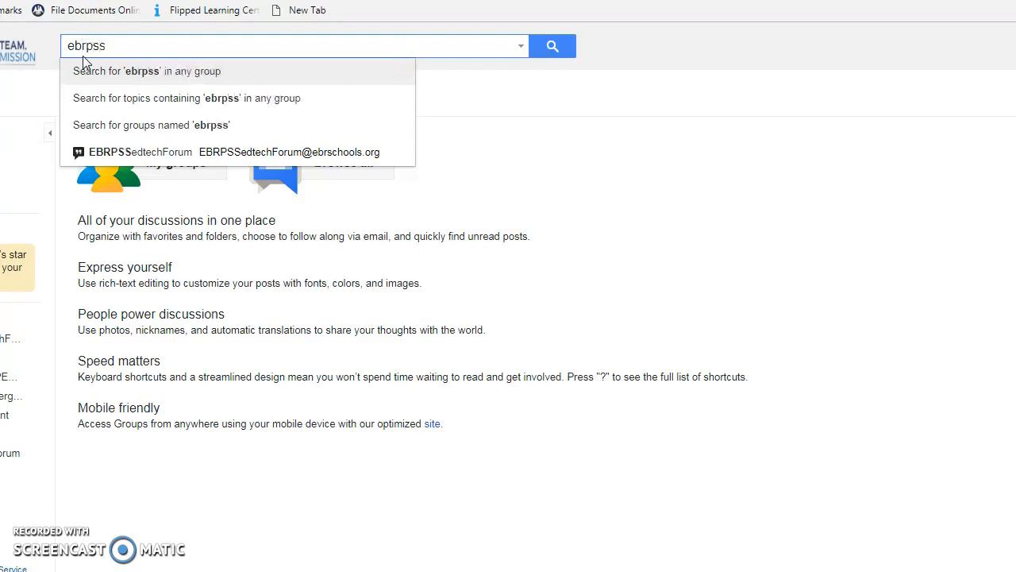
pyautogui.write('ed')
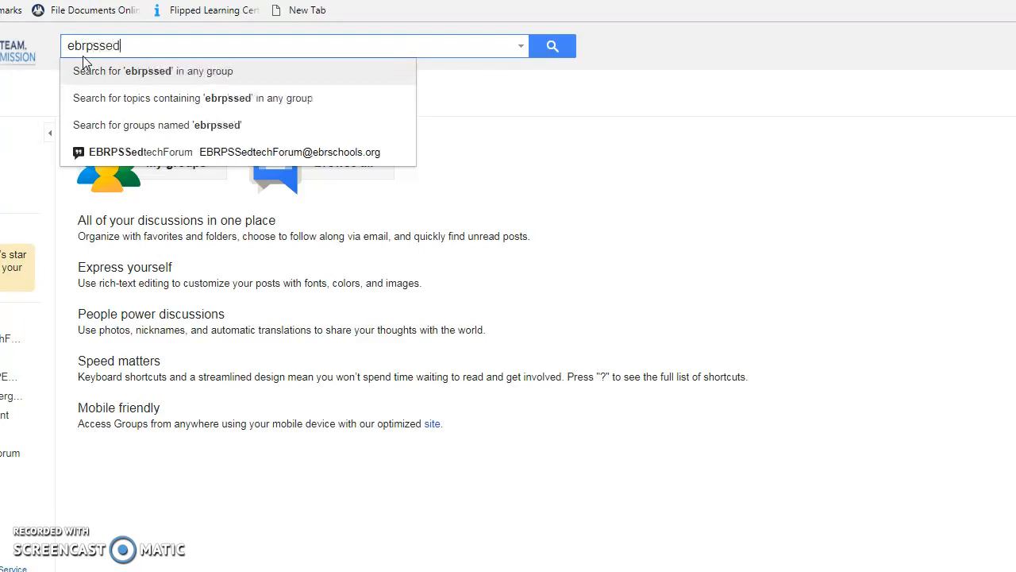
pyautogui.write('tech')
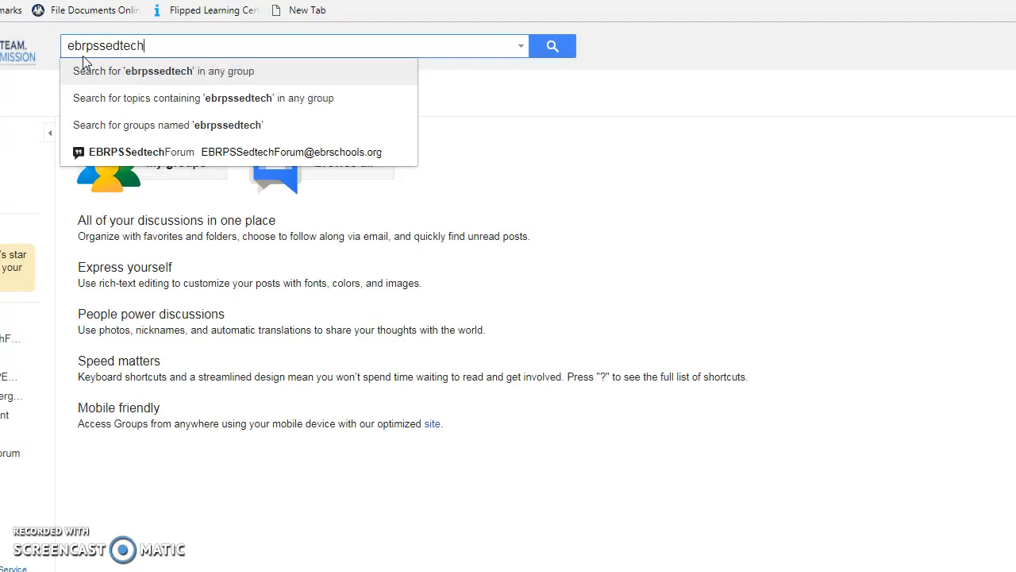
pyautogui.write('for')
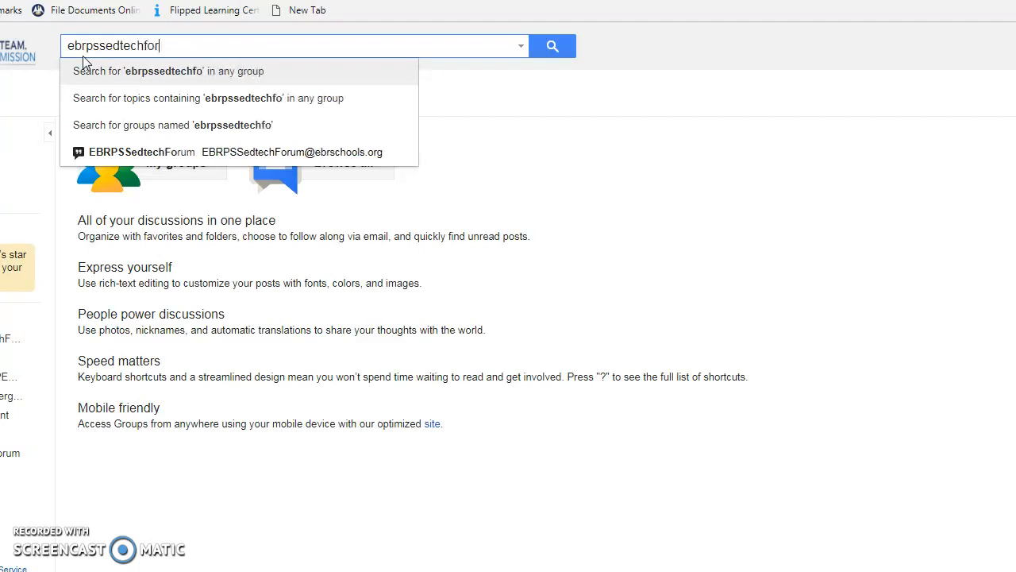
pyautogui.click(551, 46)
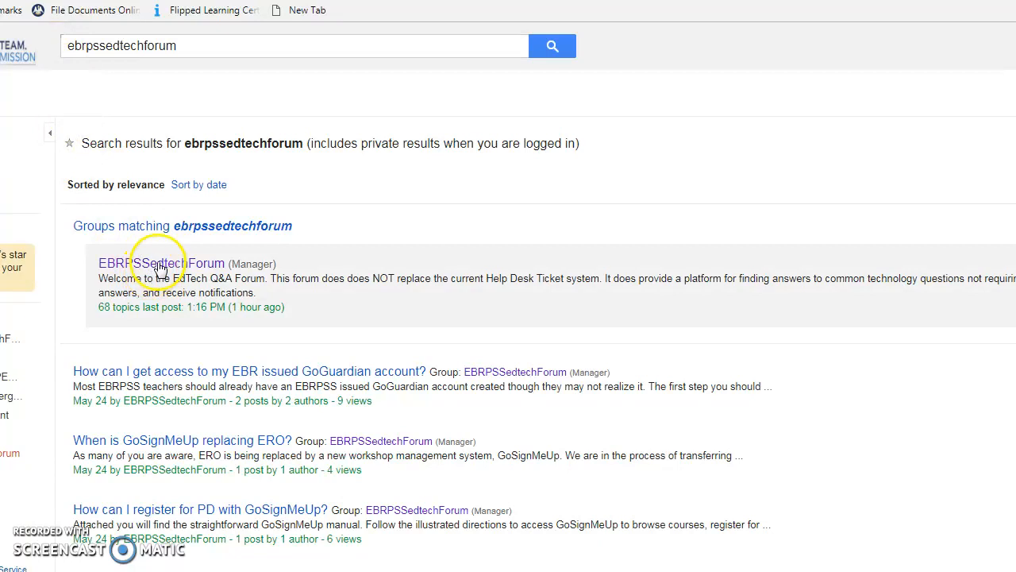
pyautogui.click(161, 263)
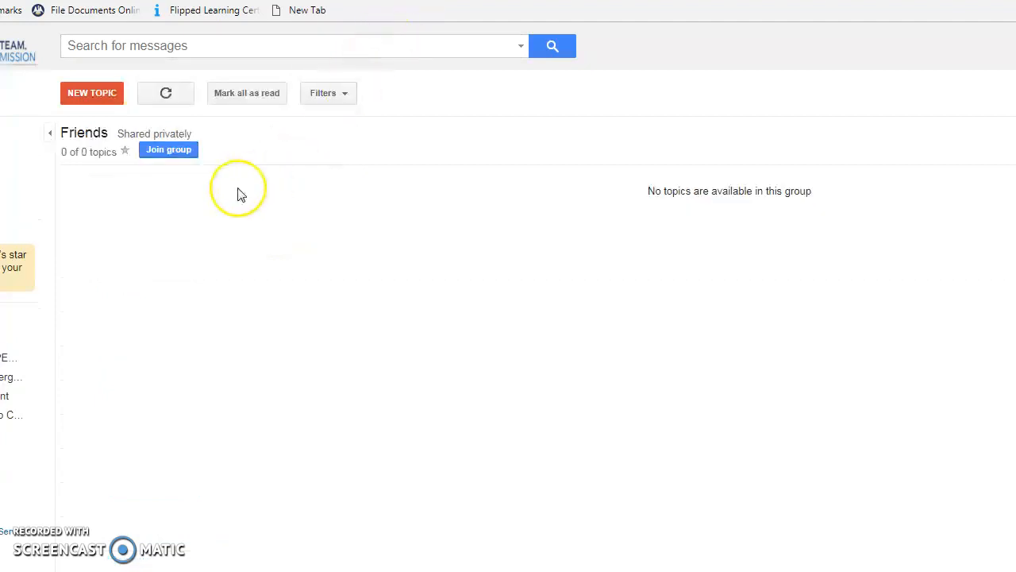
pyautogui.moveTo(147, 131)
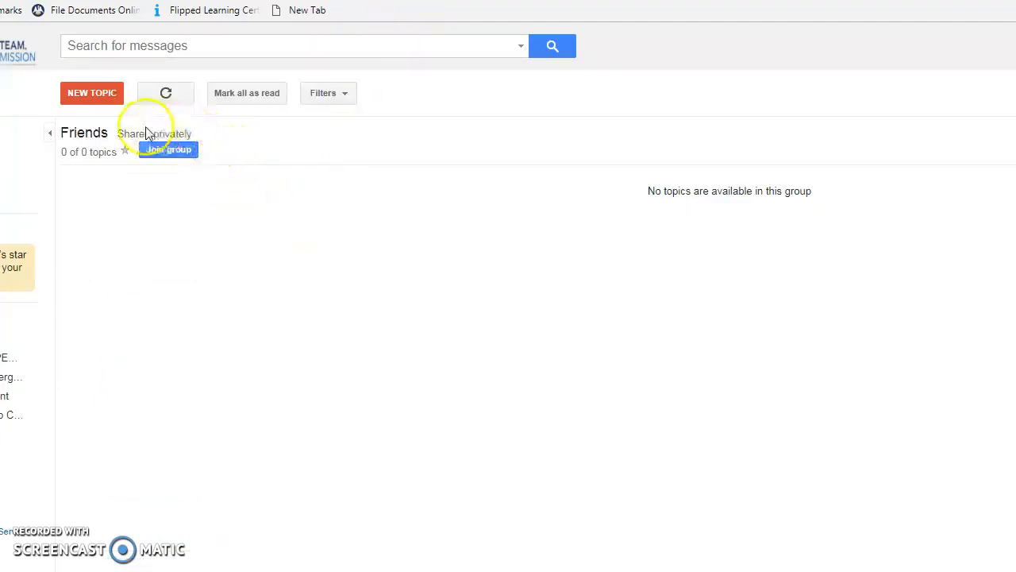
pyautogui.moveTo(214, 159)
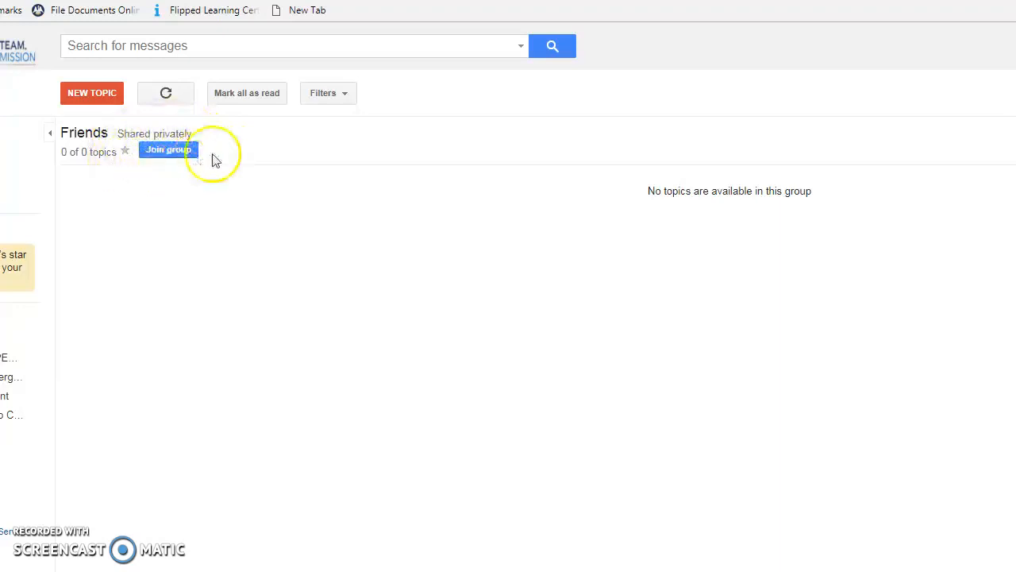
pyautogui.moveTo(213, 166)
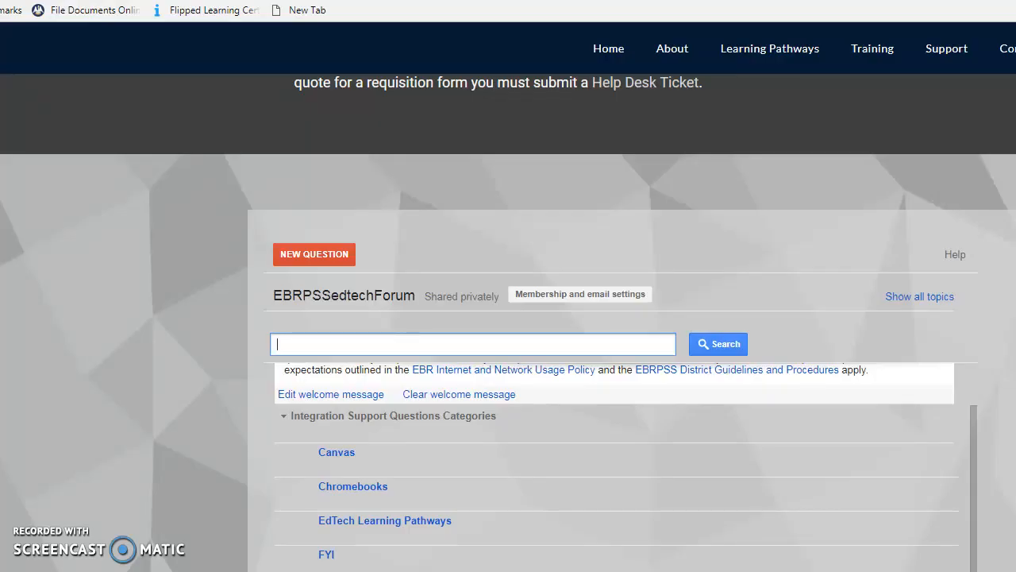
pyautogui.moveTo(782, 163)
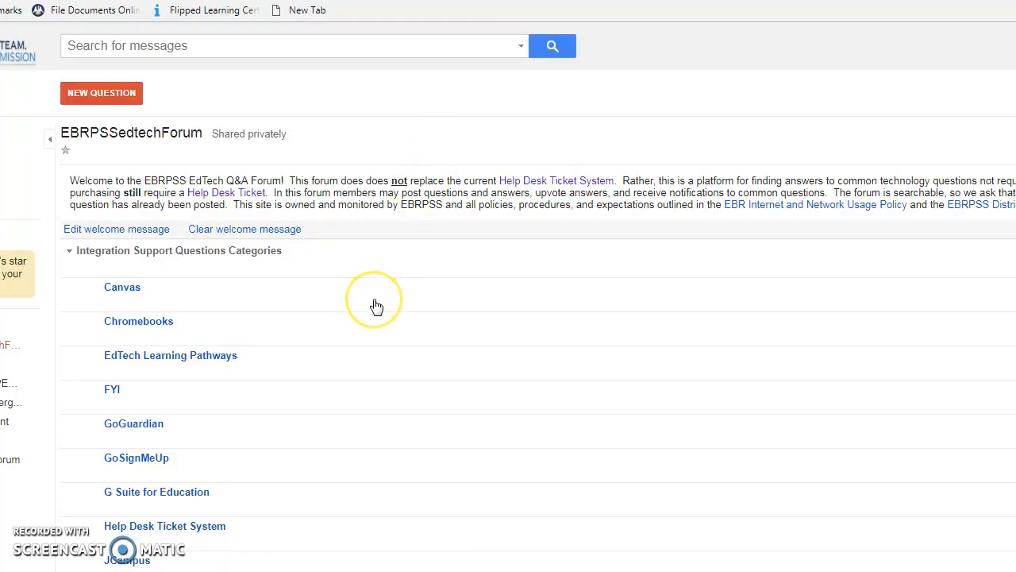
pyautogui.moveTo(376, 306)
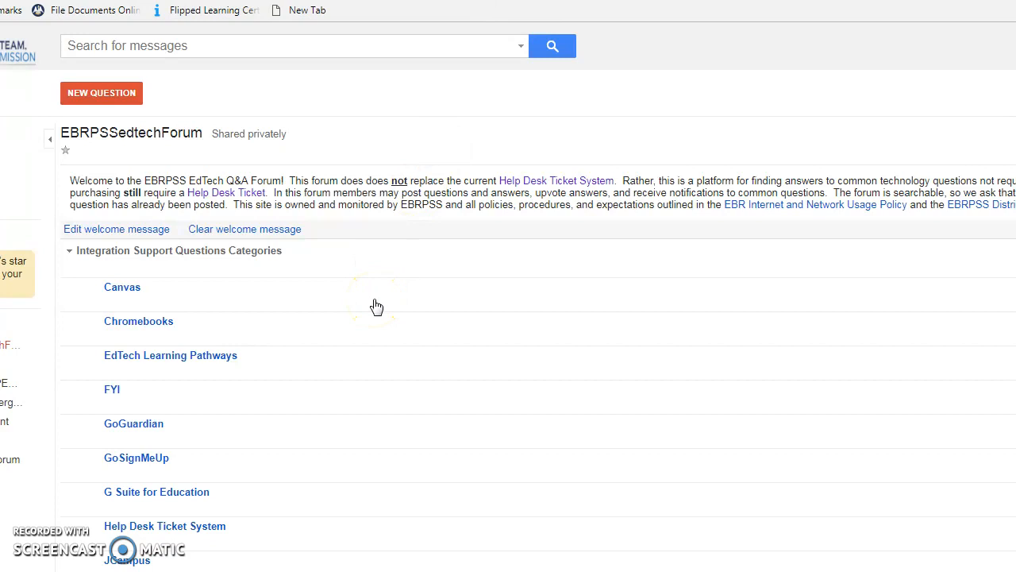